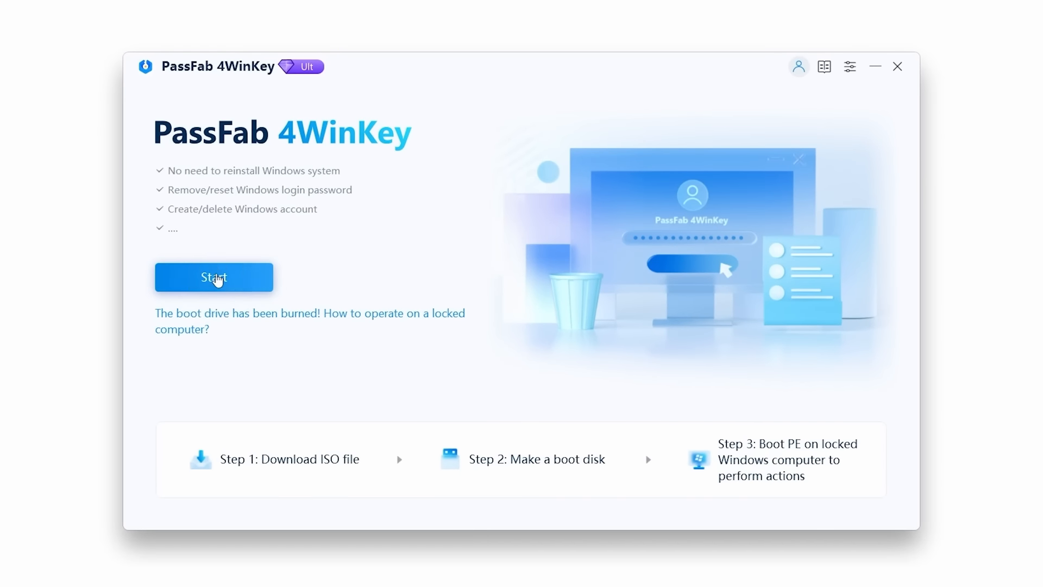
- Burn the reset boot disk to the SanDisk Ultra USB 3.0 drive after the PE download completes
left_click(214, 277)
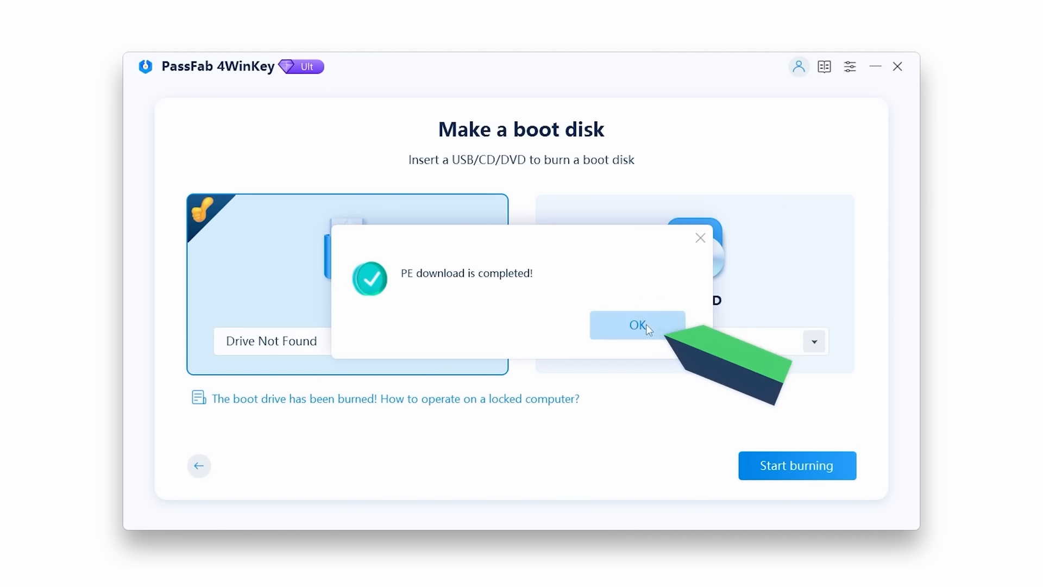
left_click(637, 325)
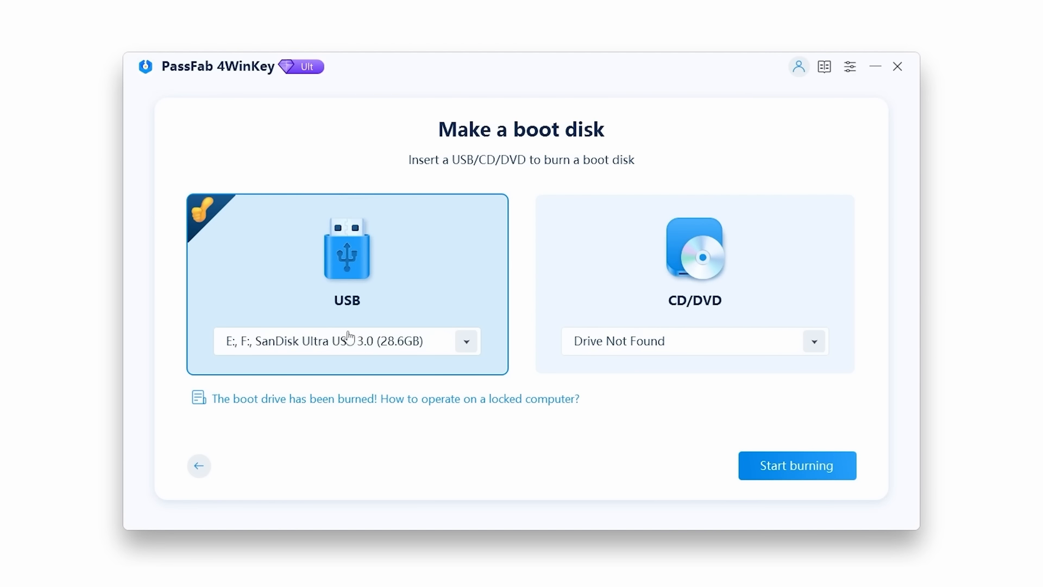
left_click(797, 465)
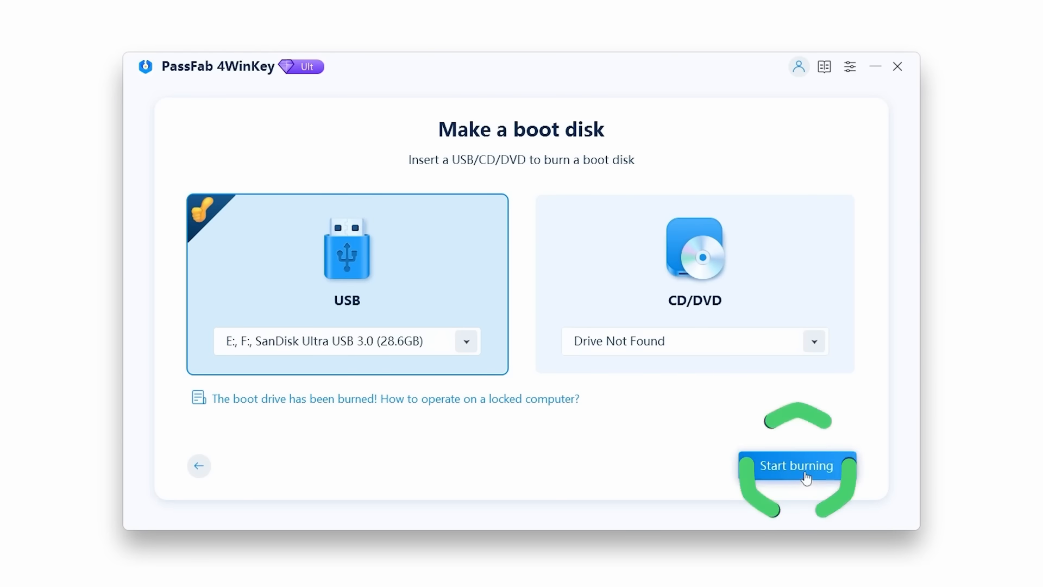
left_click(796, 465)
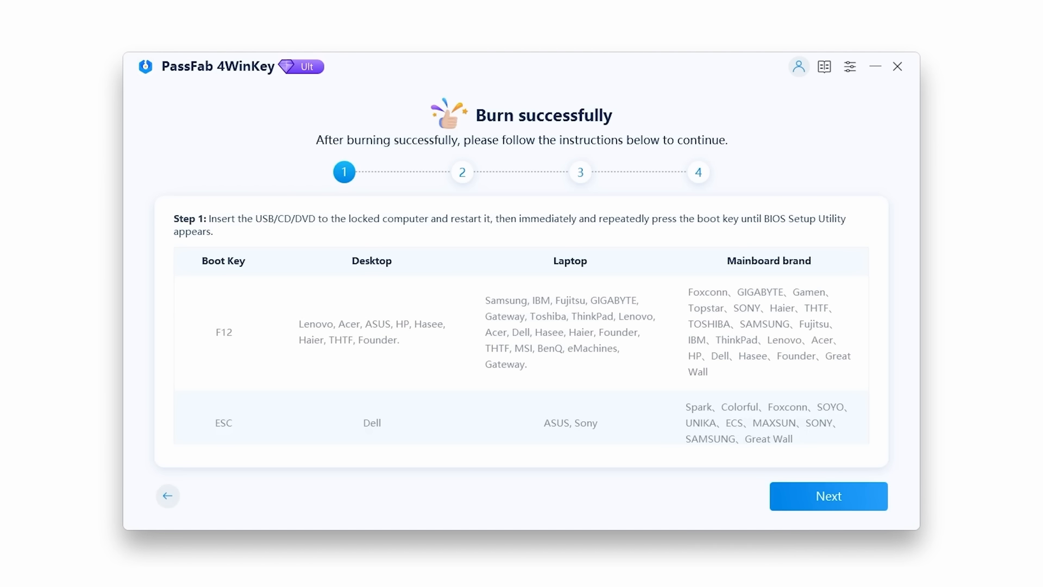
- Restart the locked laptop from the lock screen and boot it via F12 from UEFI SanDisk Ultra USB 3.0
left_click(828, 496)
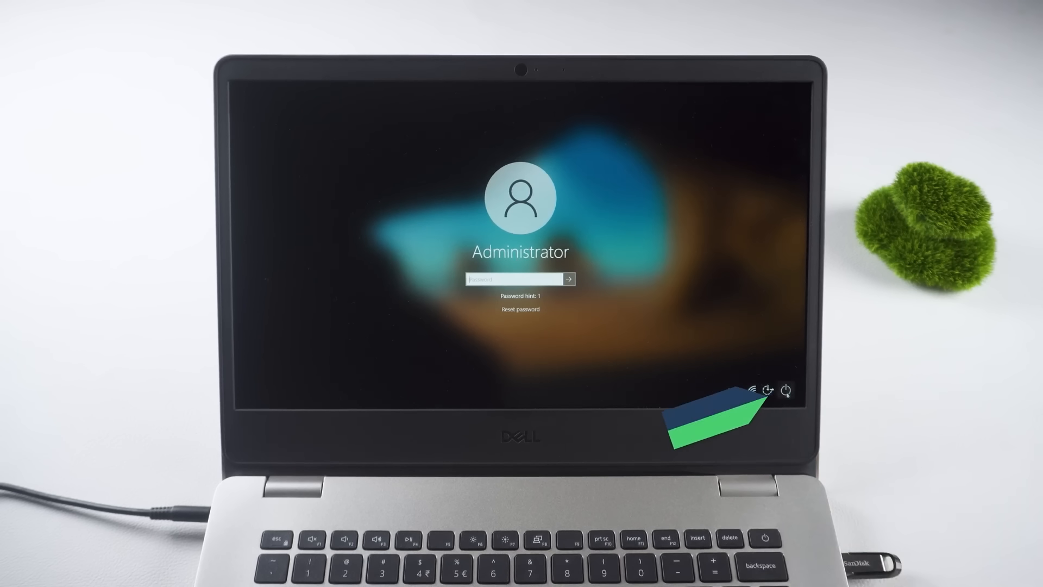
left_click(788, 391)
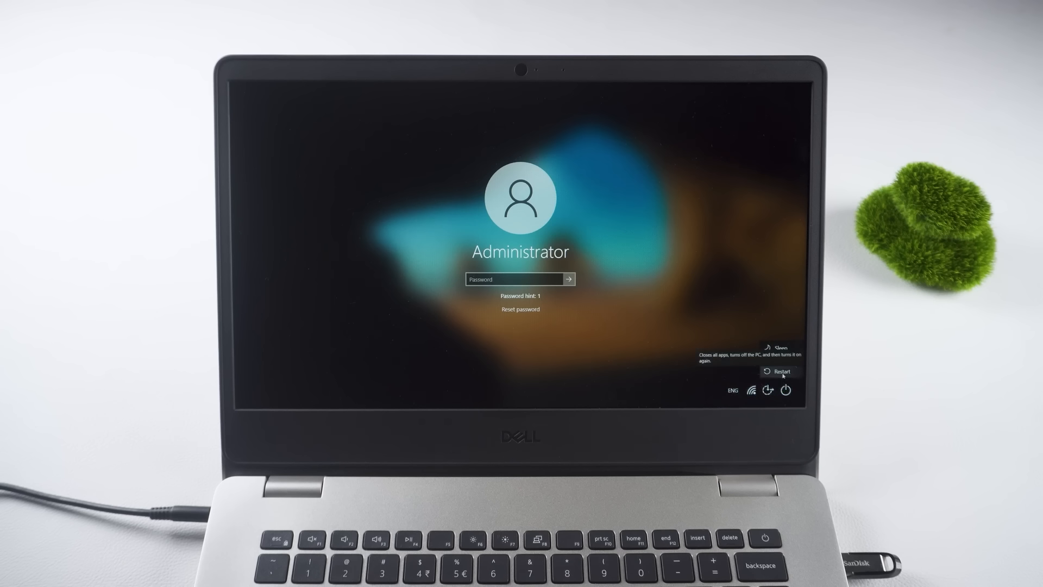
left_click(779, 372)
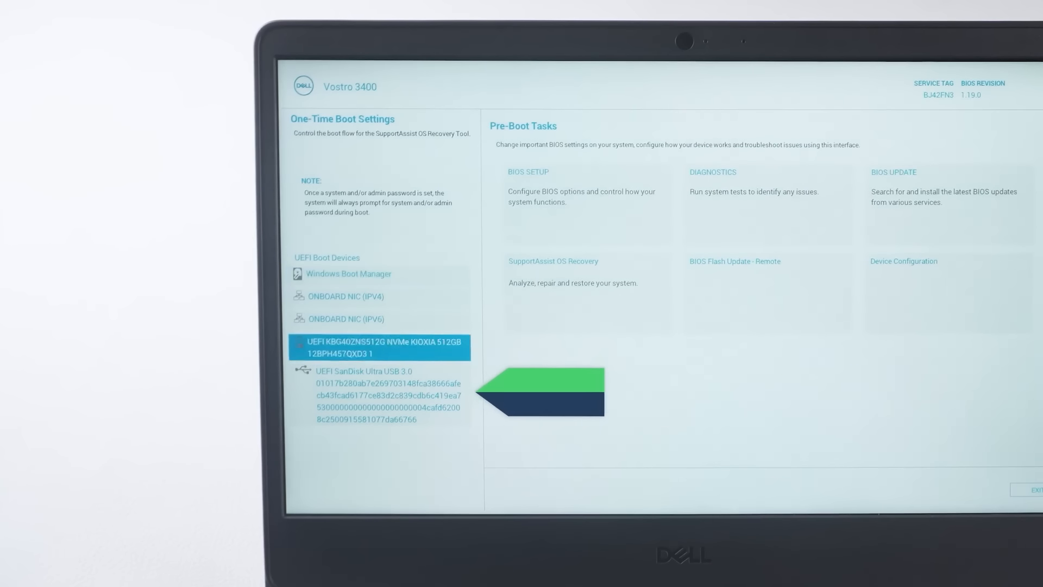
left_click(379, 395)
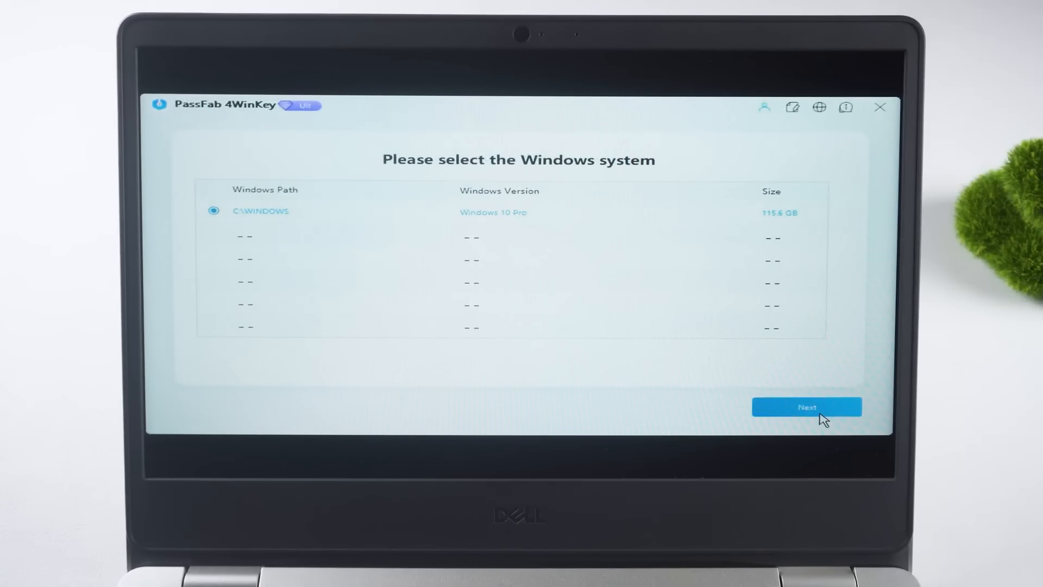
- Remove the Administrator password on the C:\WINDOWS Windows 10 Pro system and reboot
left_click(806, 406)
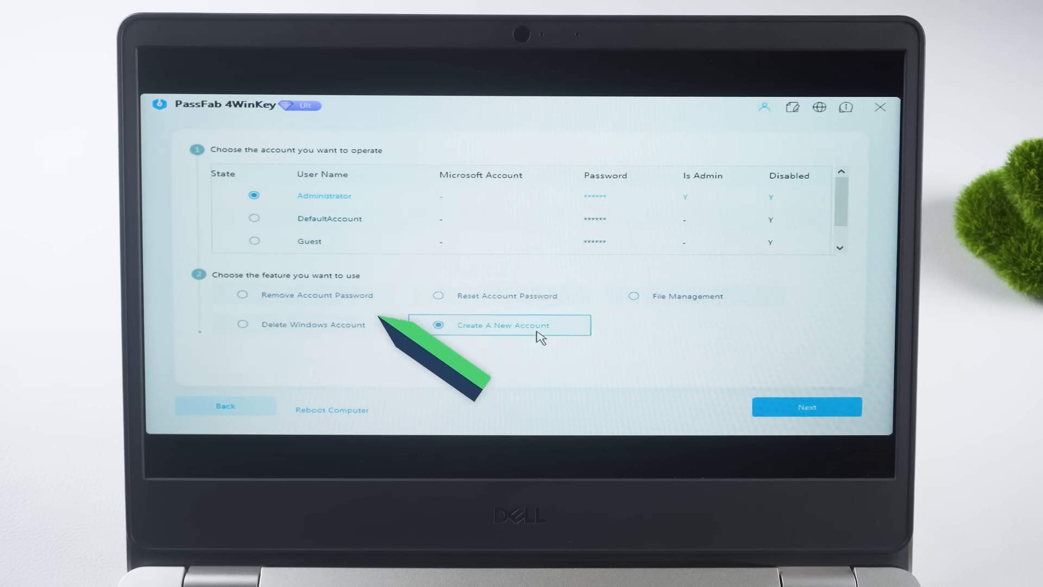
left_click(242, 296)
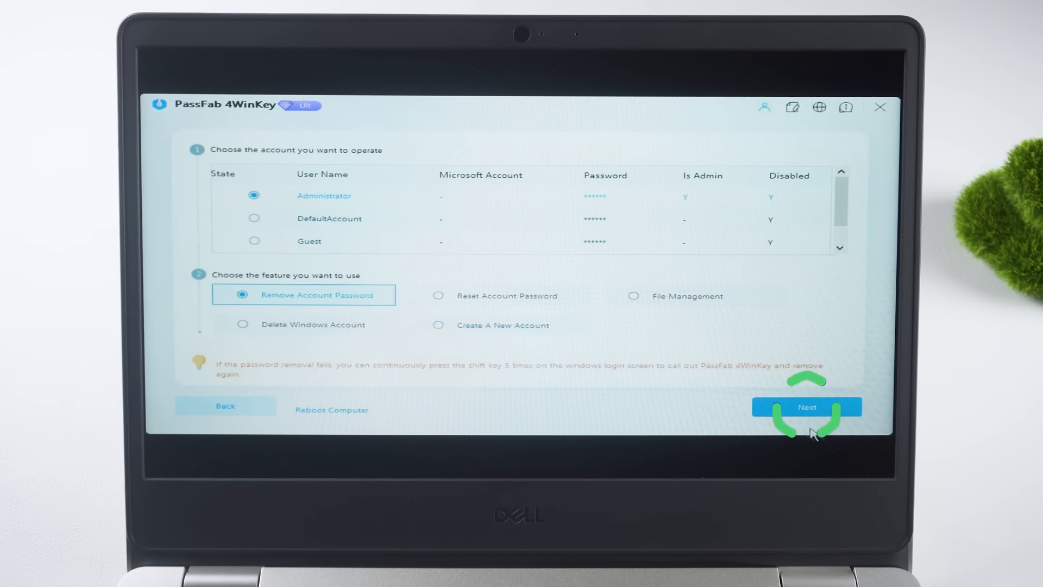
left_click(807, 406)
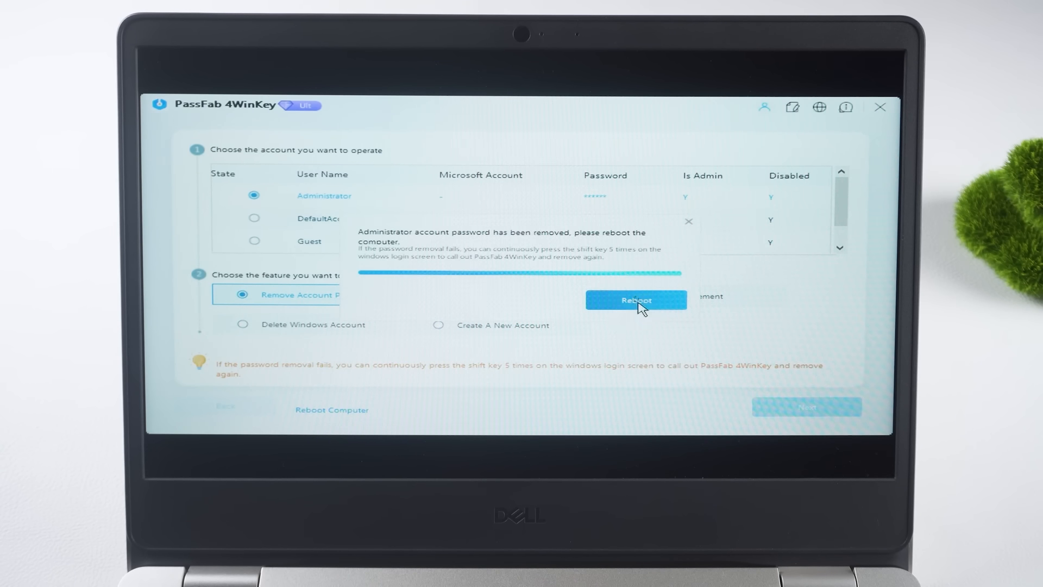
left_click(635, 300)
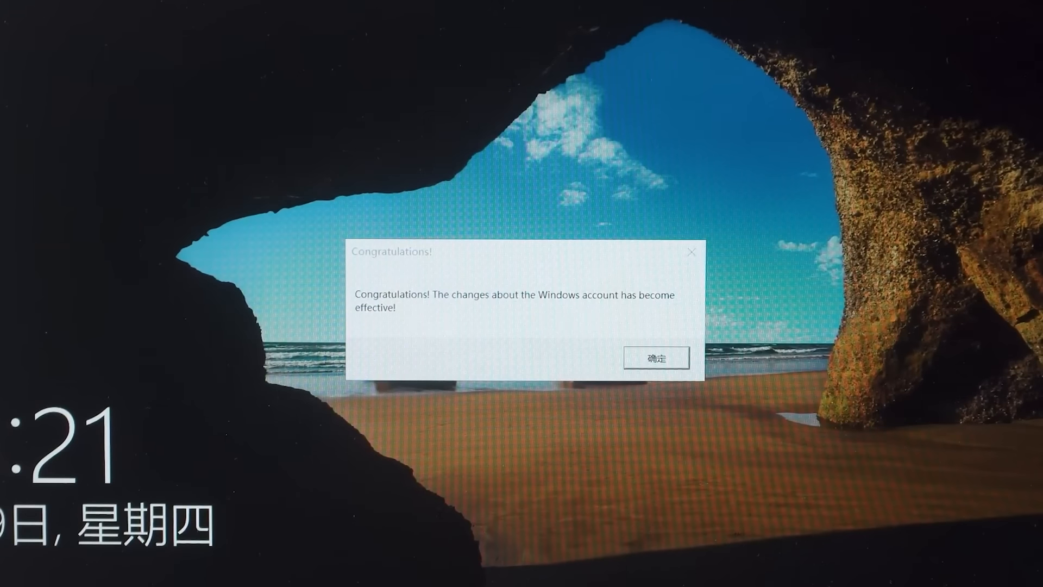
- Acknowledge the Congratulations notice and sign in as Administrator to reach the desktop
left_click(657, 357)
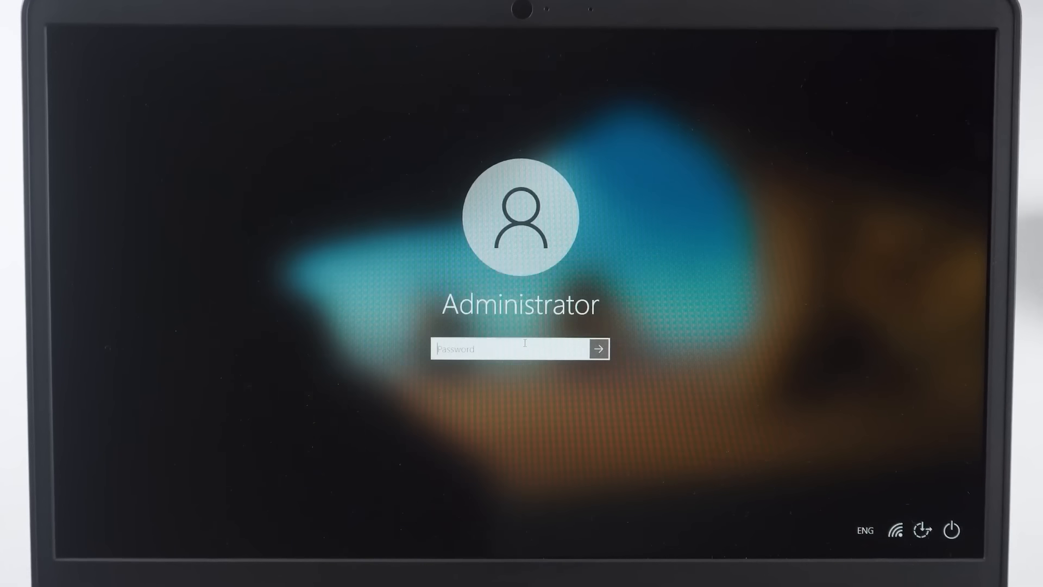
type("•••••")
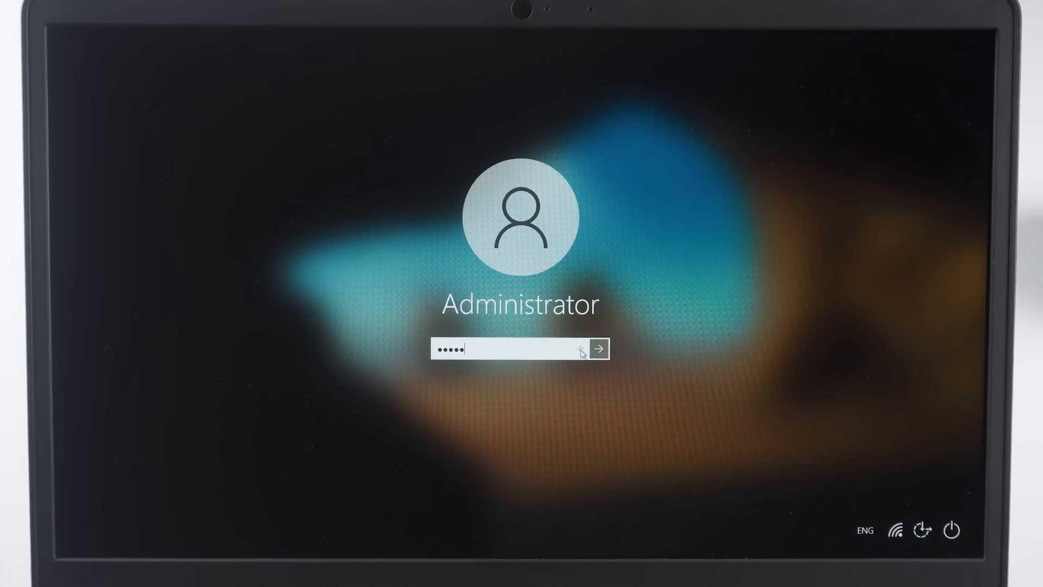
left_click(588, 348)
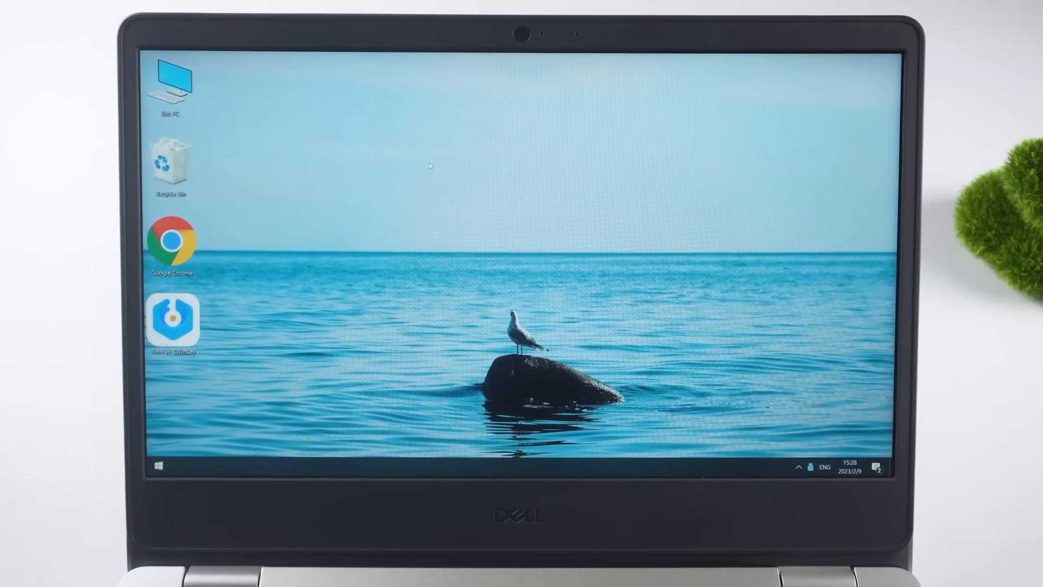
mouse_move(631, 234)
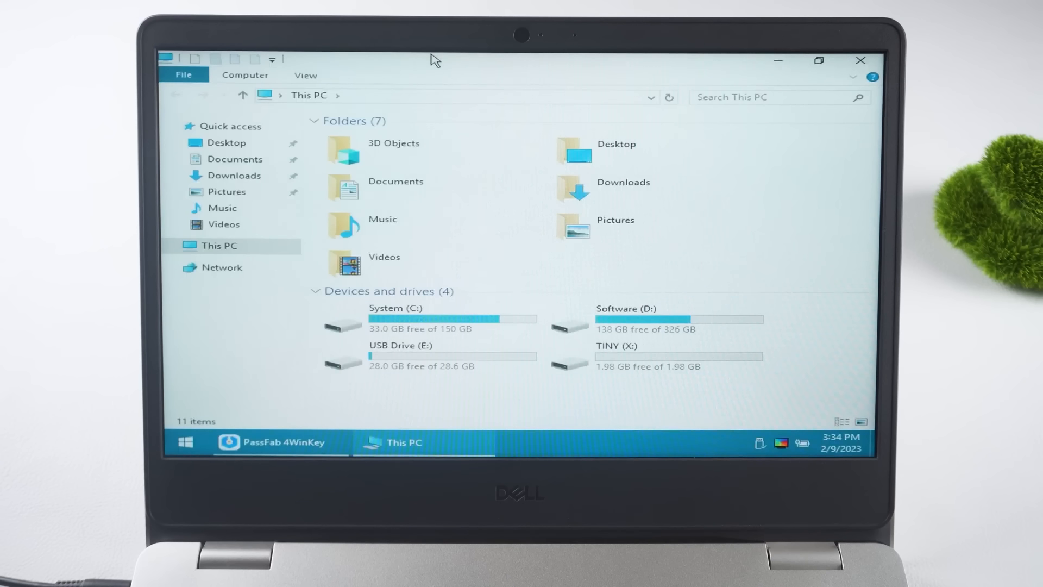
- Browse into the Software (D:) drive from This PC to confirm files are intact
left_click(655, 319)
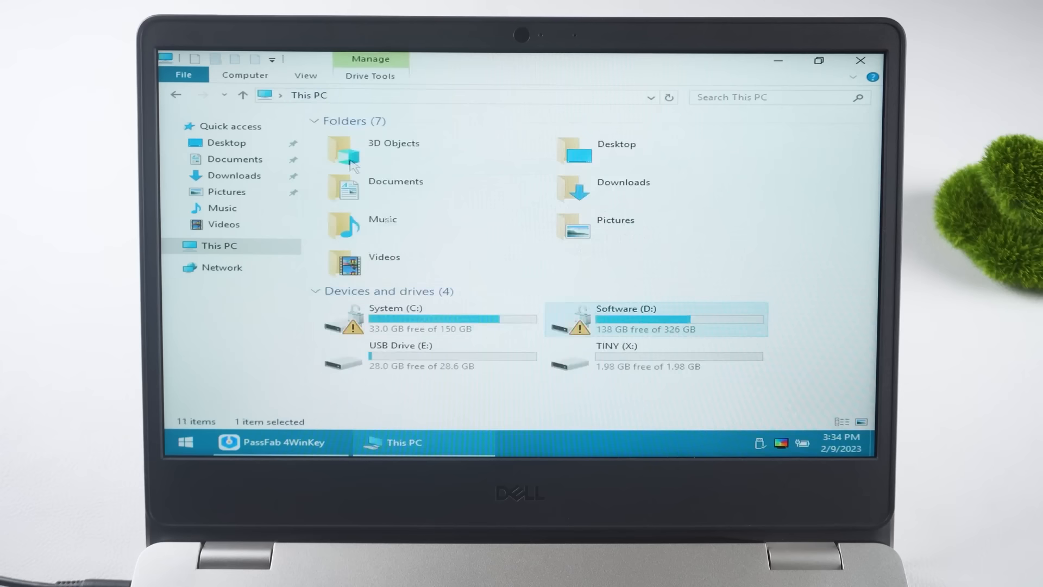
double_click(401, 356)
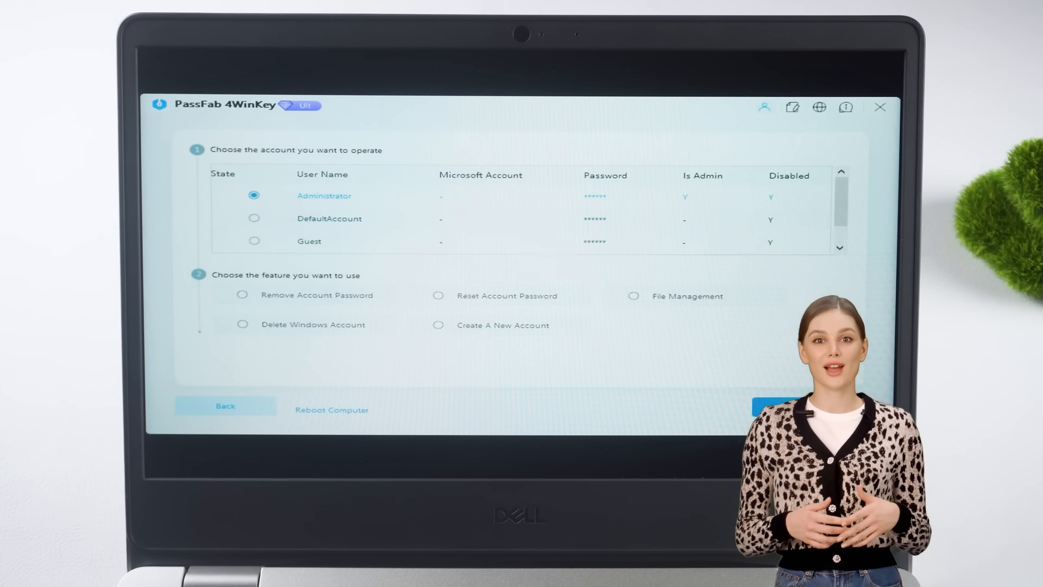
- Choose Remove Account Password for Administrator and run the removal
left_click(242, 294)
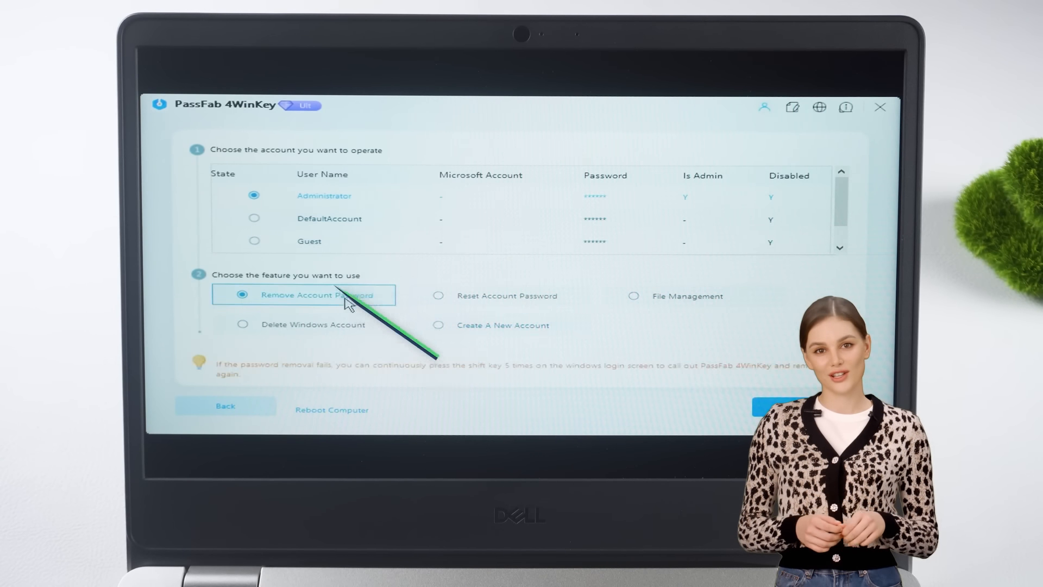
left_click(785, 407)
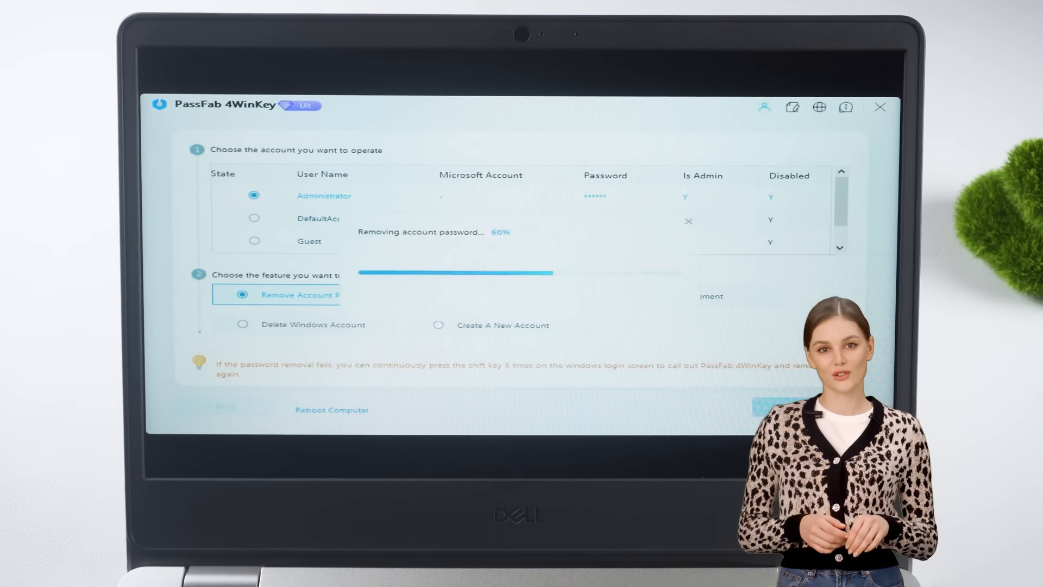